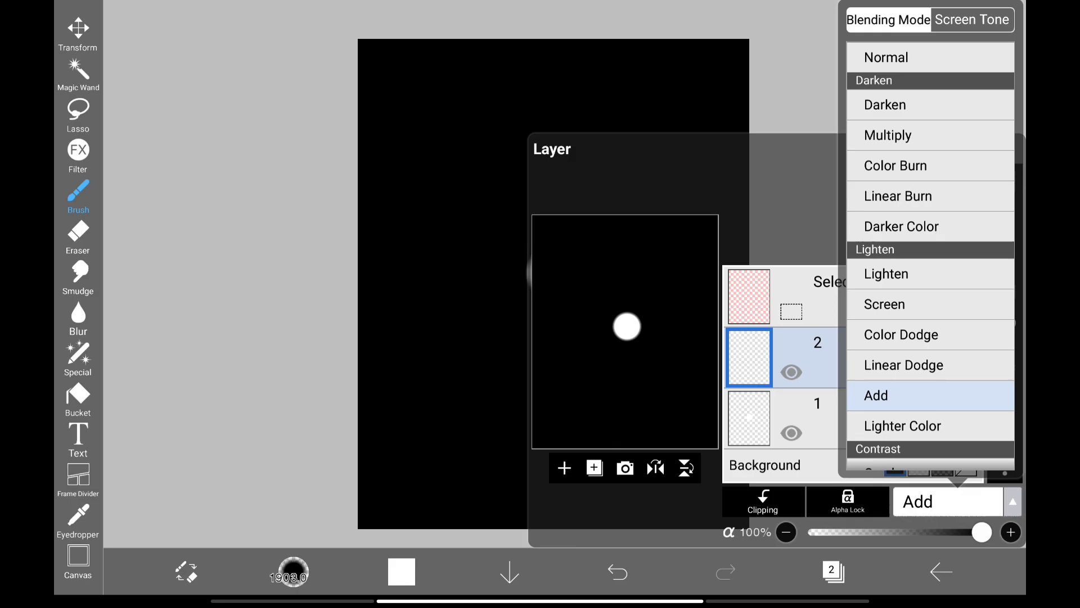
Open the Airbrush (Trapezoid 60%) settings and show its blending mode list.
left_click(77, 198)
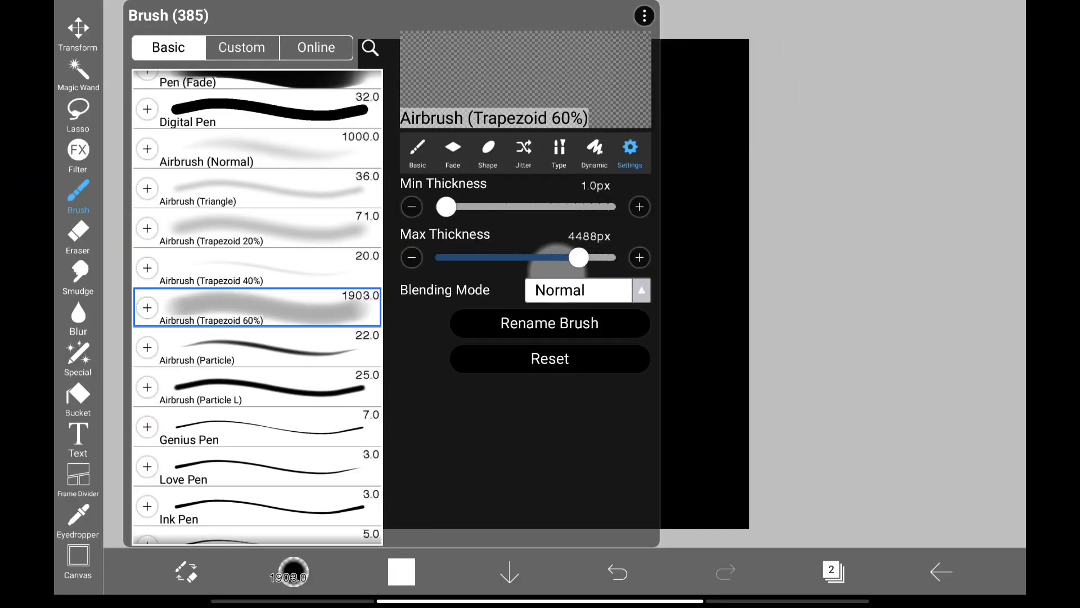
left_click(641, 289)
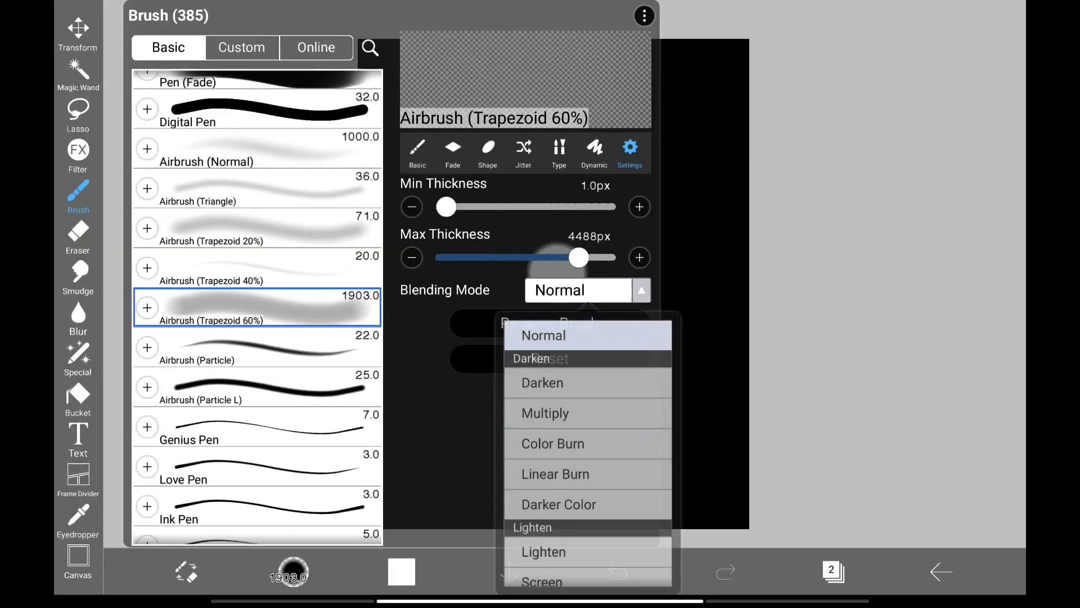
scroll("down", 3)
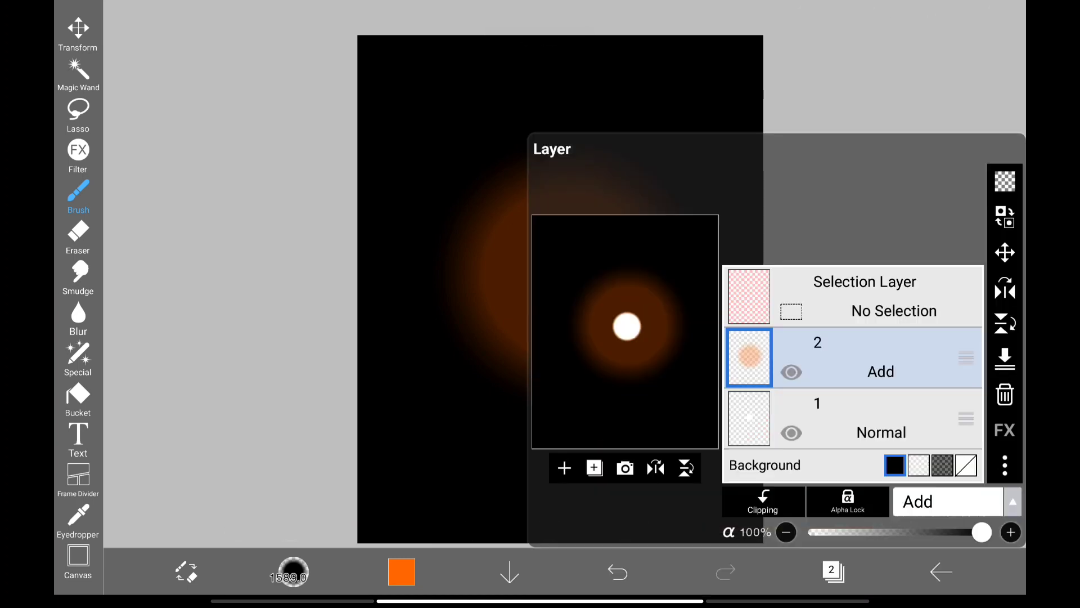
Add an empty layer 3 above the hidden glow layer.
left_click(563, 469)
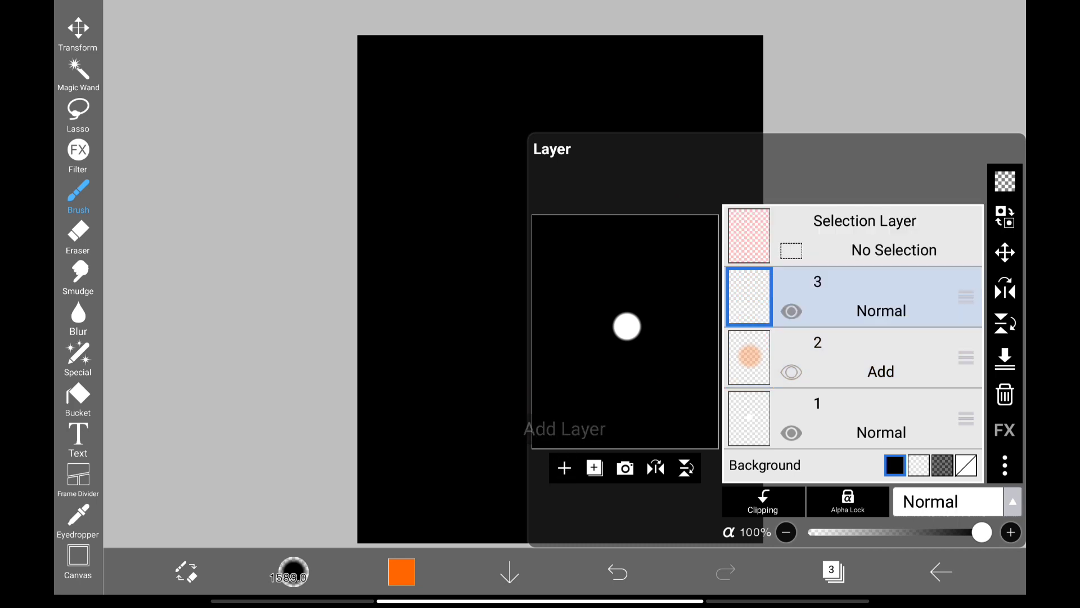
left_click(947, 500)
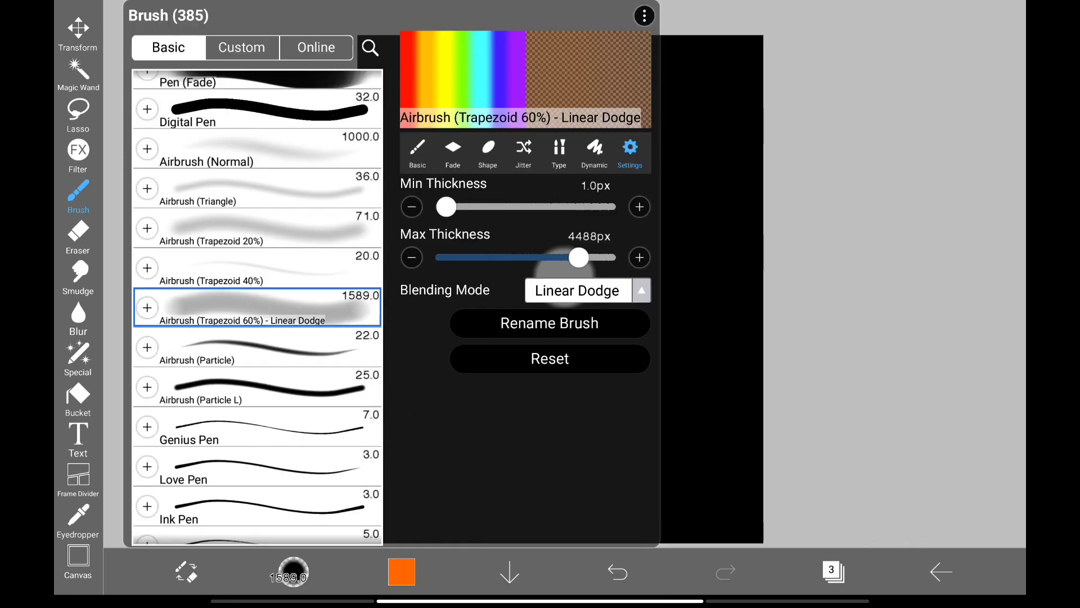
Show the Linear Dodge airbrush's fade settings, with start and end opacity at 1%.
left_click(452, 153)
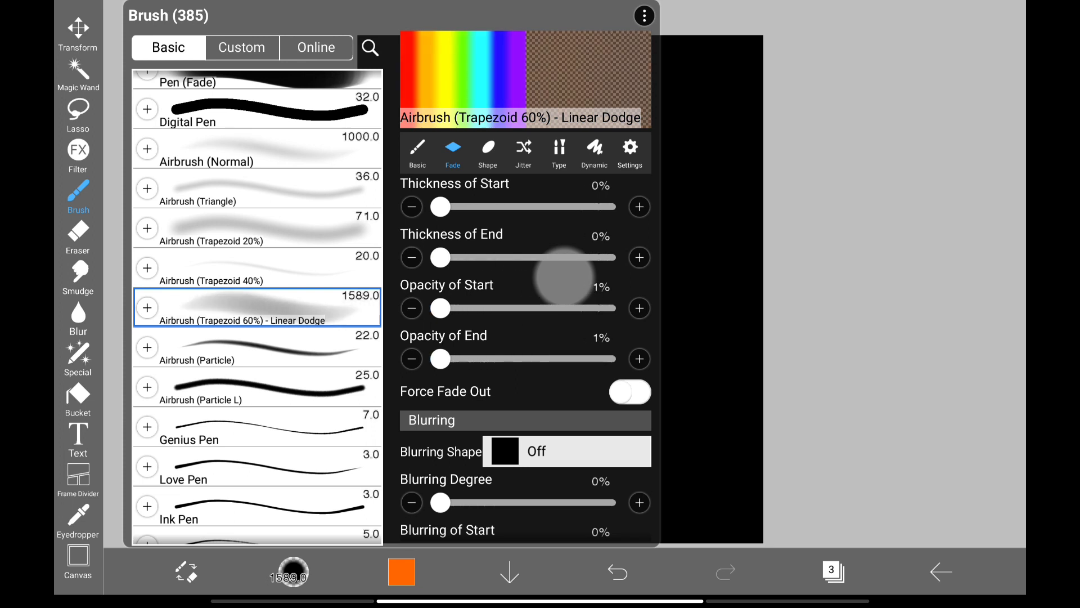
Switch the airbrush pattern from Air (Trapezoid 60%) to Air (Normal).
left_click(488, 148)
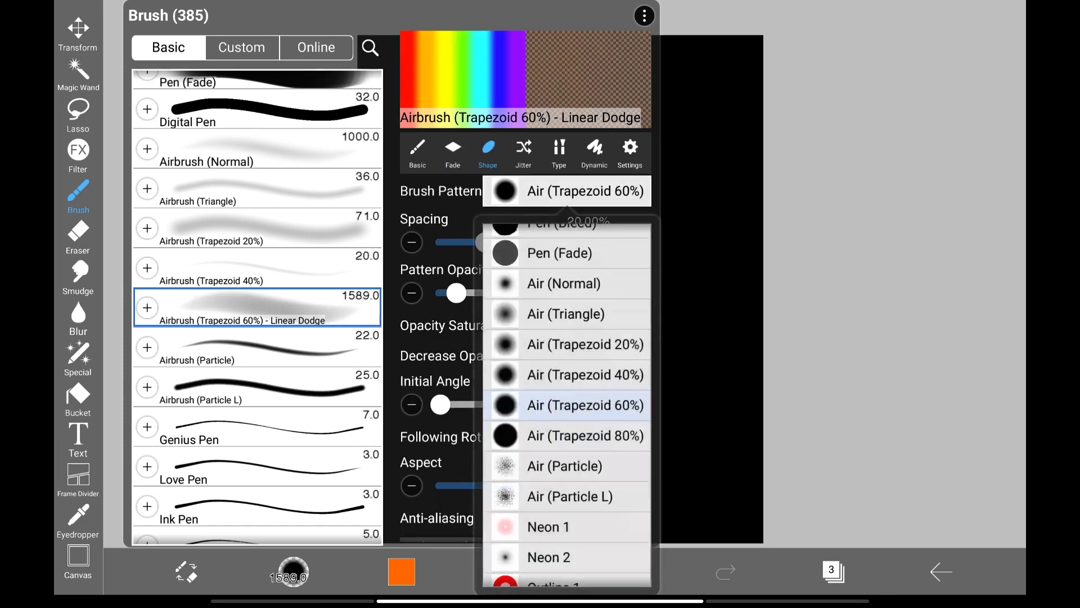
left_click(564, 283)
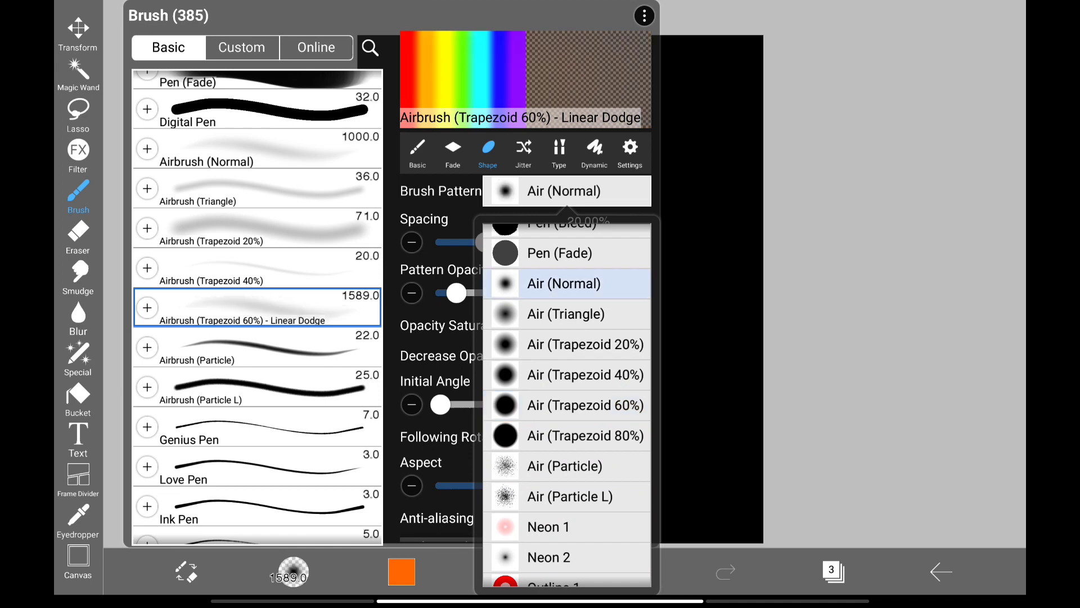